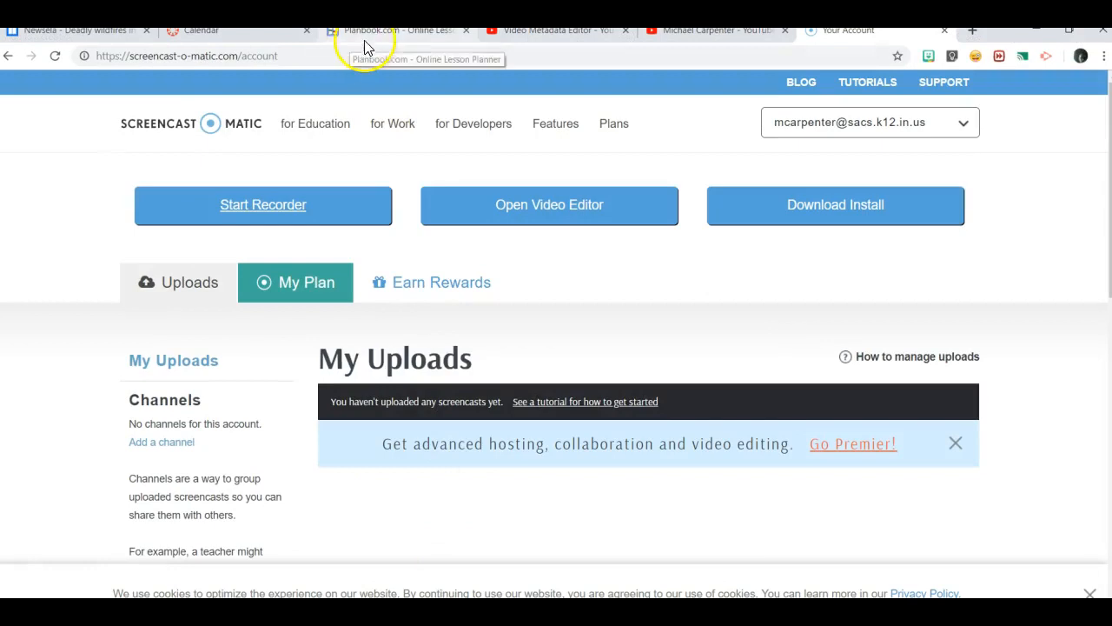
# - From the February 12 calendar entry, reach the 2/12 Math module with its activities
pyautogui.click(200, 30)
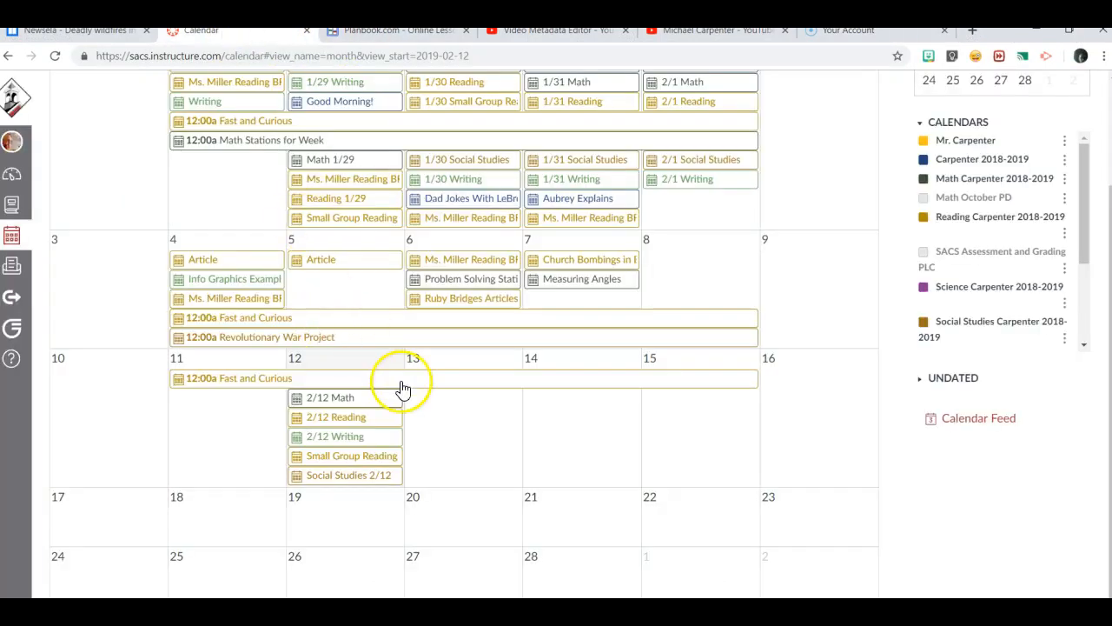
pyautogui.click(330, 397)
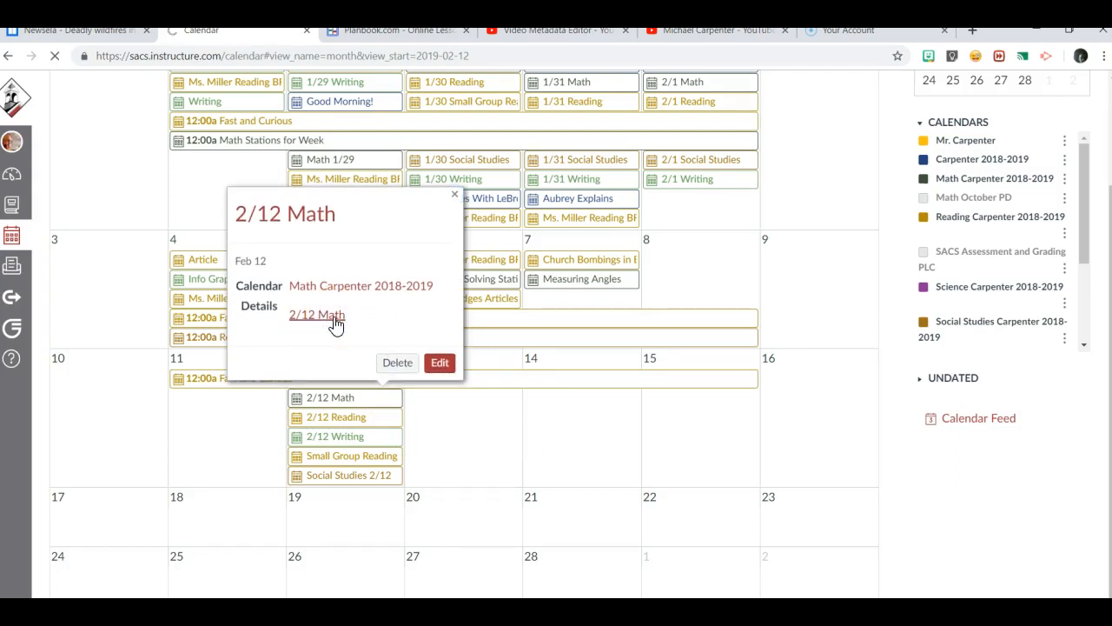
pyautogui.click(317, 314)
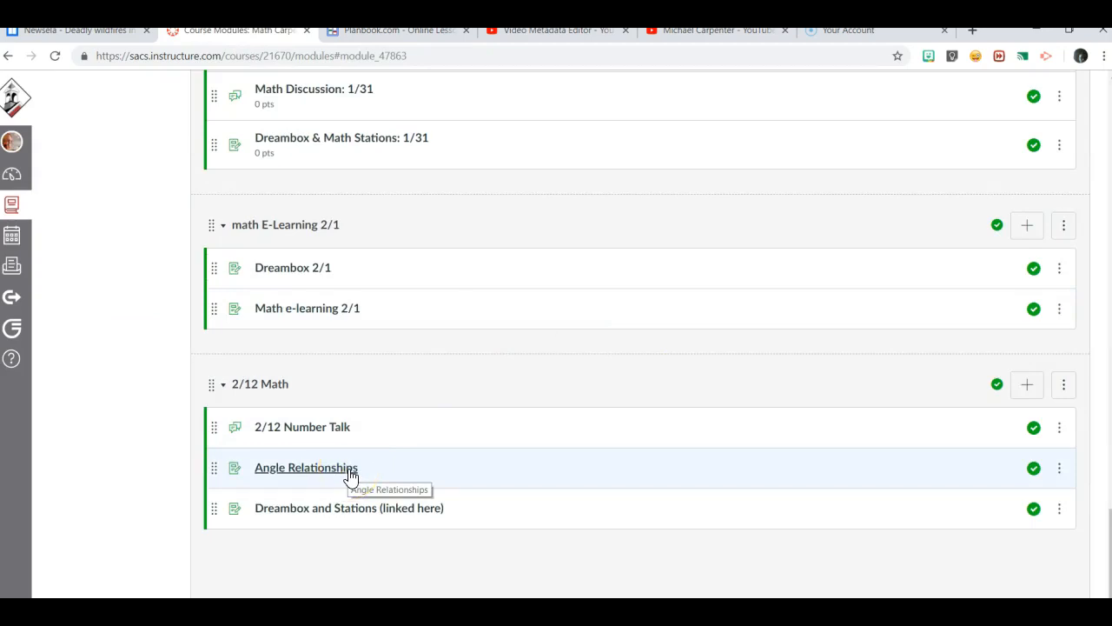
pyautogui.moveTo(438, 470)
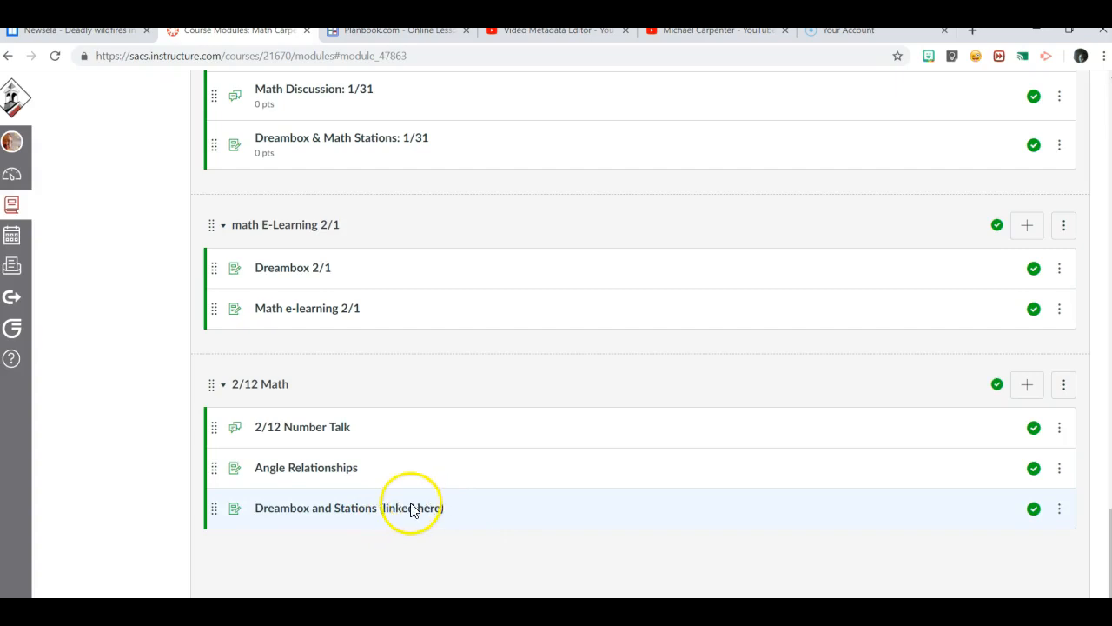
pyautogui.moveTo(426, 337)
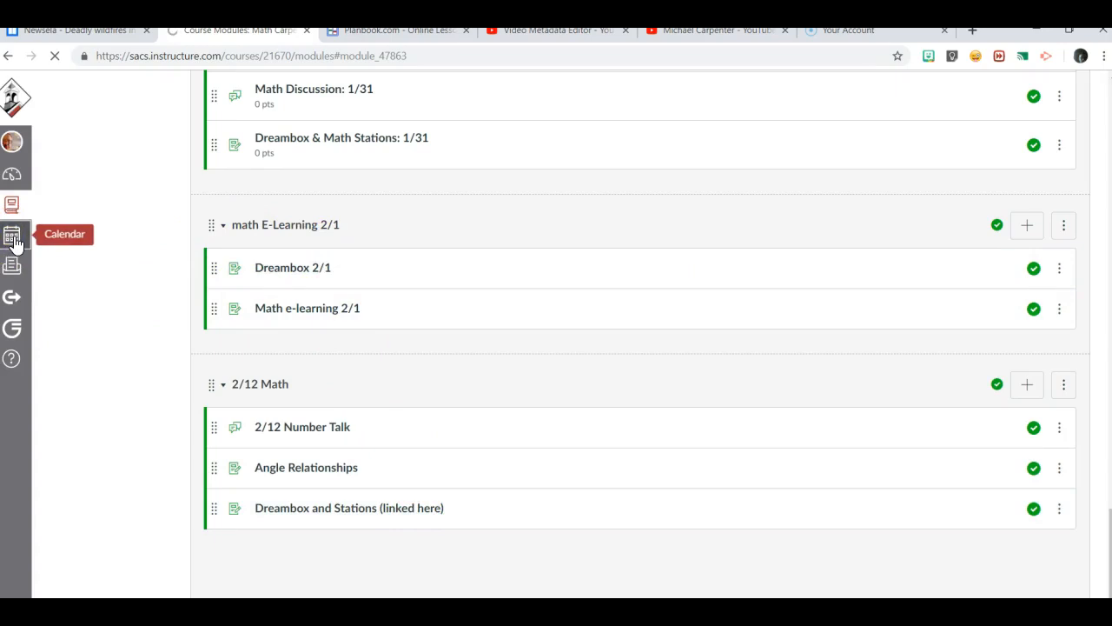
# - View the 2/12 Reading module from its calendar entry and return to the February month calendar
pyautogui.click(12, 233)
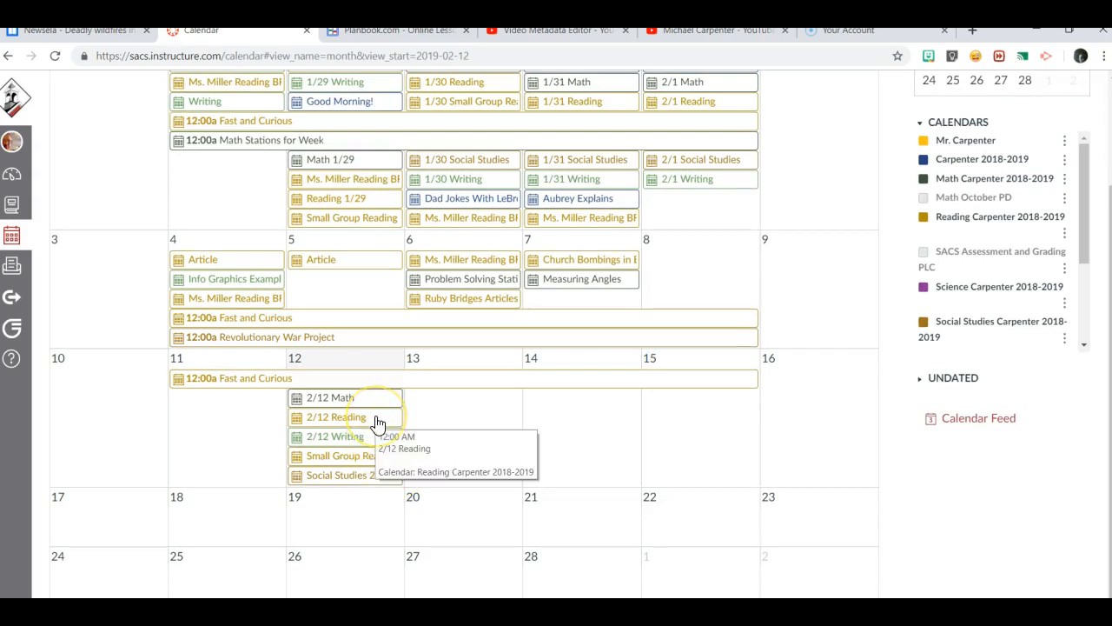
pyautogui.click(336, 417)
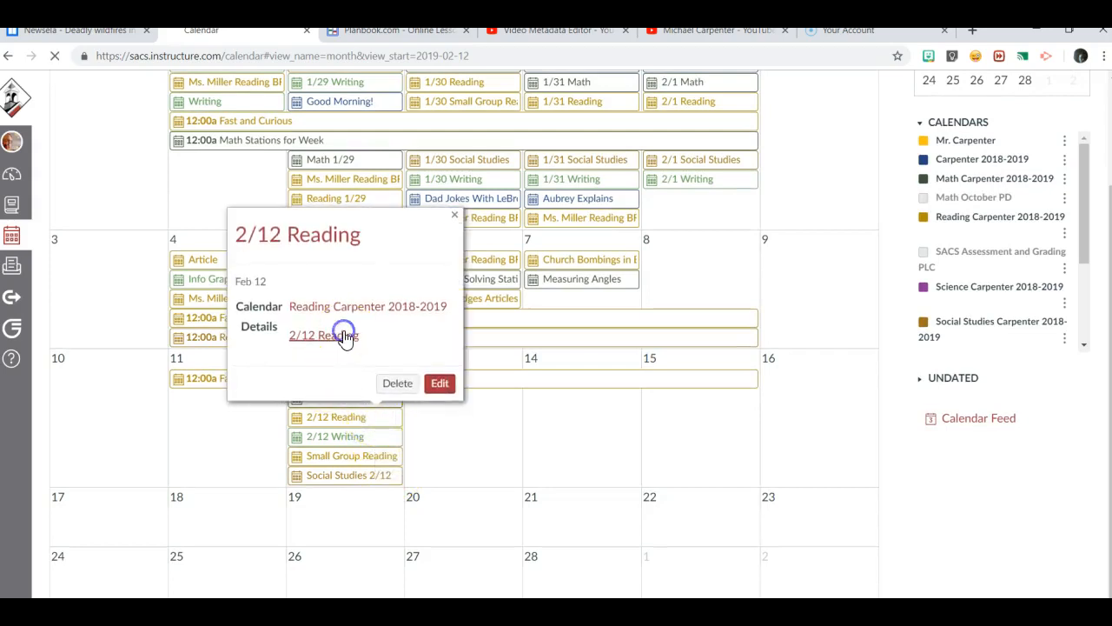
pyautogui.click(323, 334)
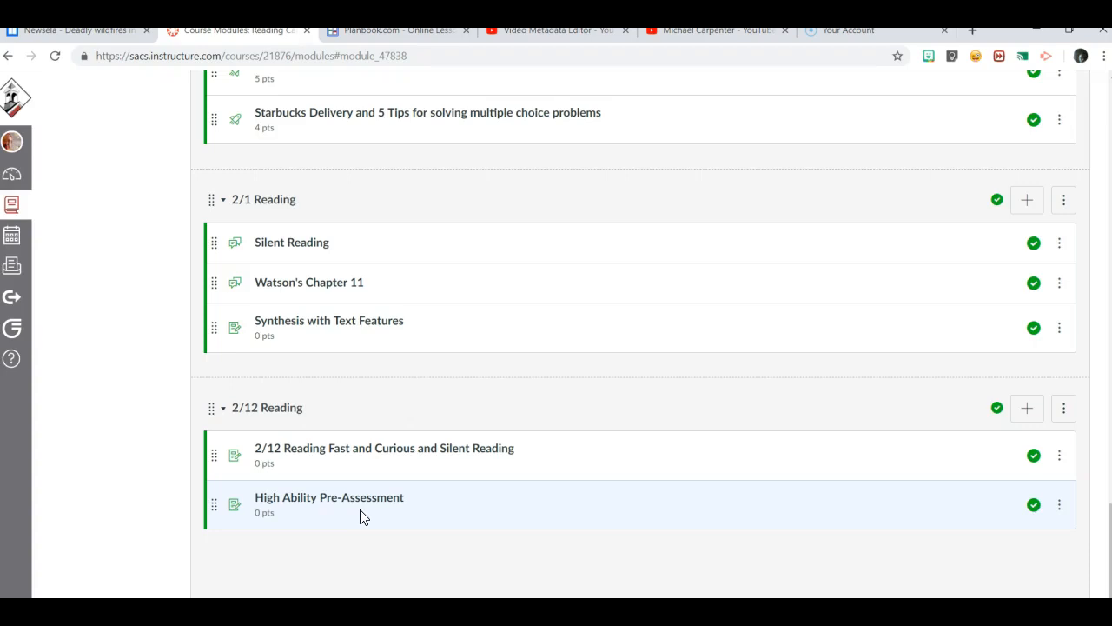
pyautogui.moveTo(14, 230)
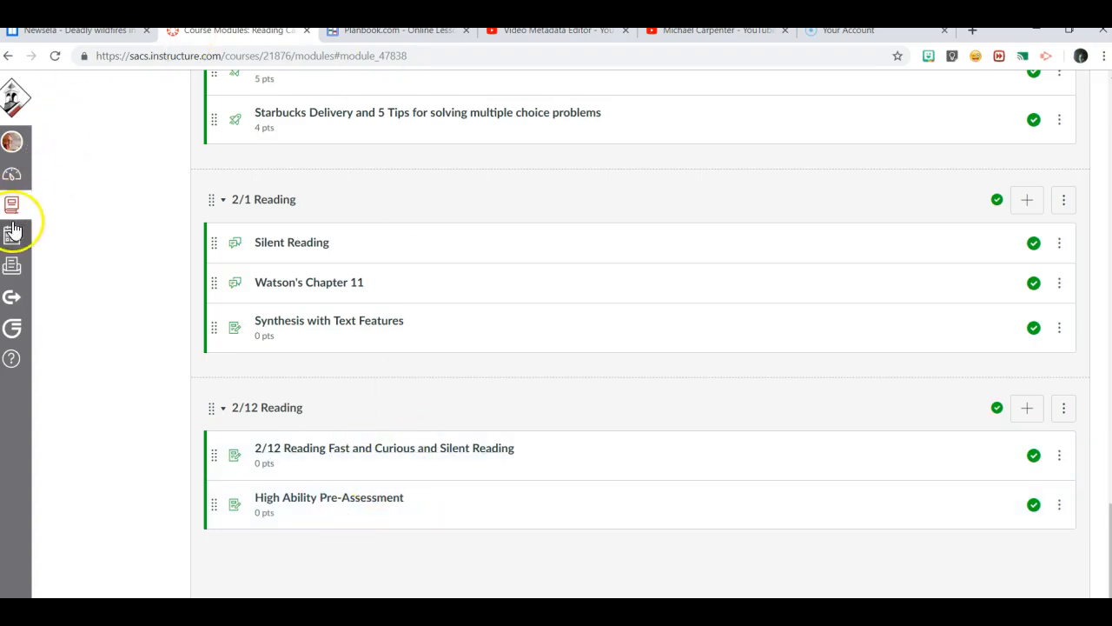
pyautogui.click(12, 235)
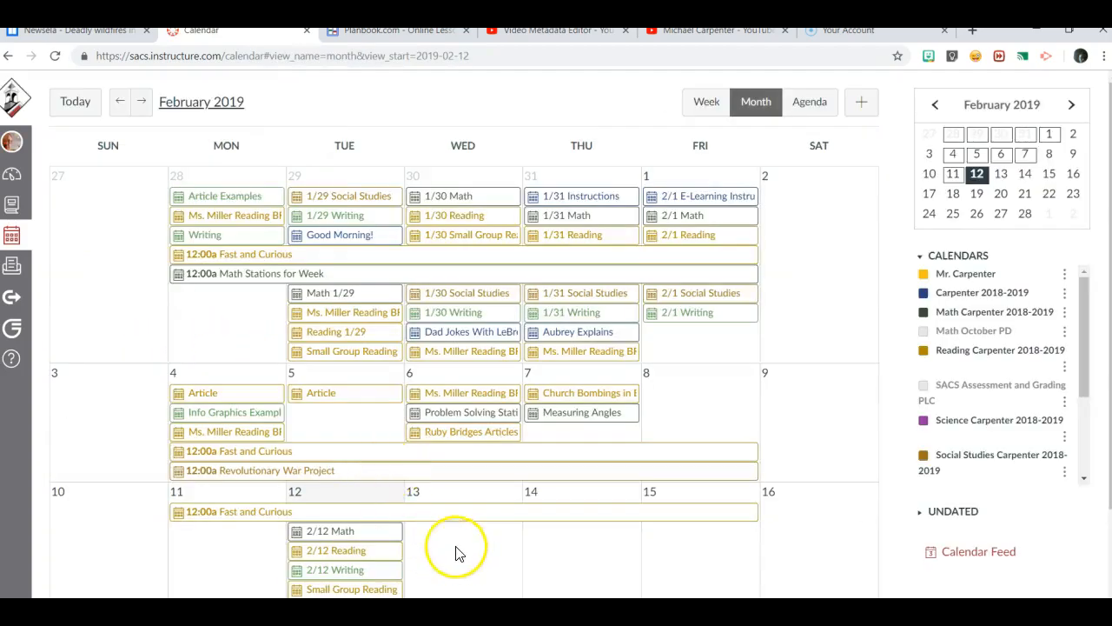
# - Review the Small Group Reading book groups, then show the 2/12 Writing entry's details
pyautogui.click(351, 588)
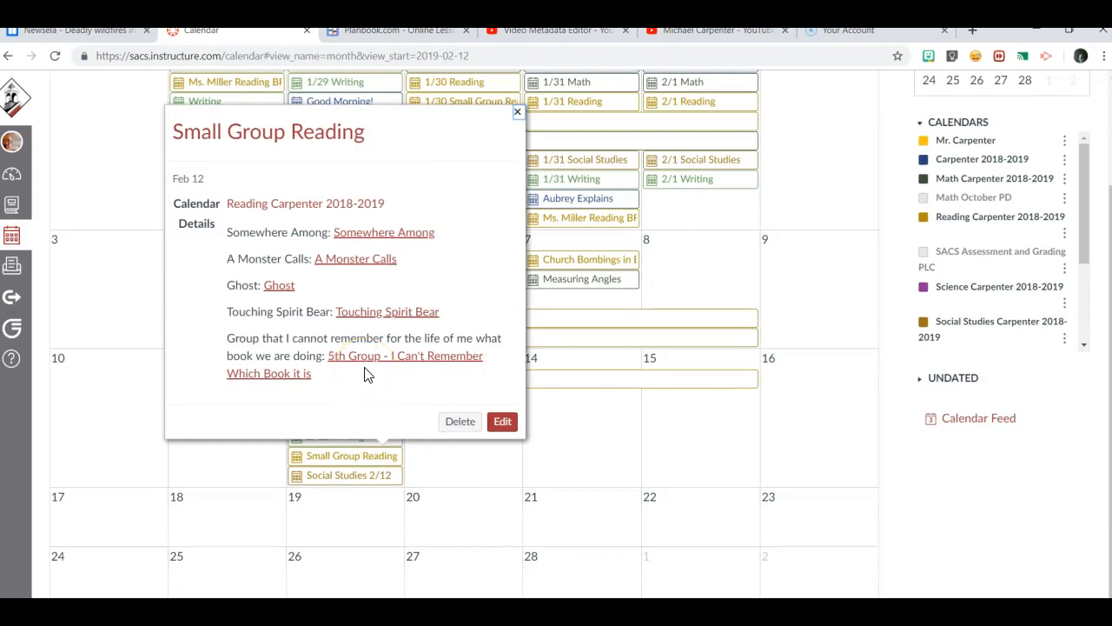
pyautogui.moveTo(356, 381)
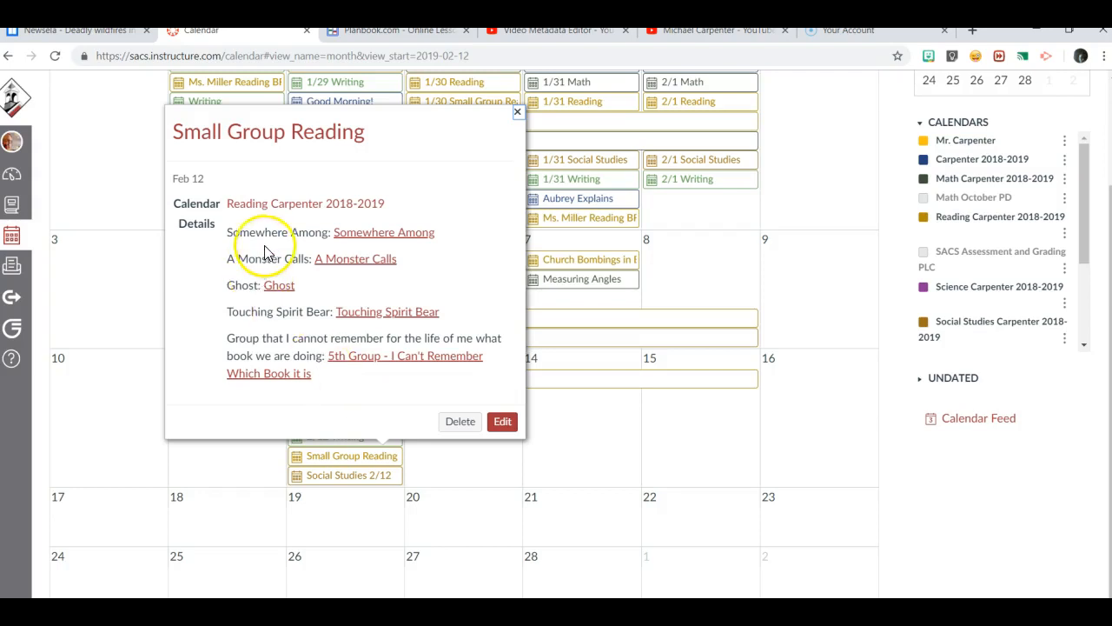
pyautogui.moveTo(274, 351)
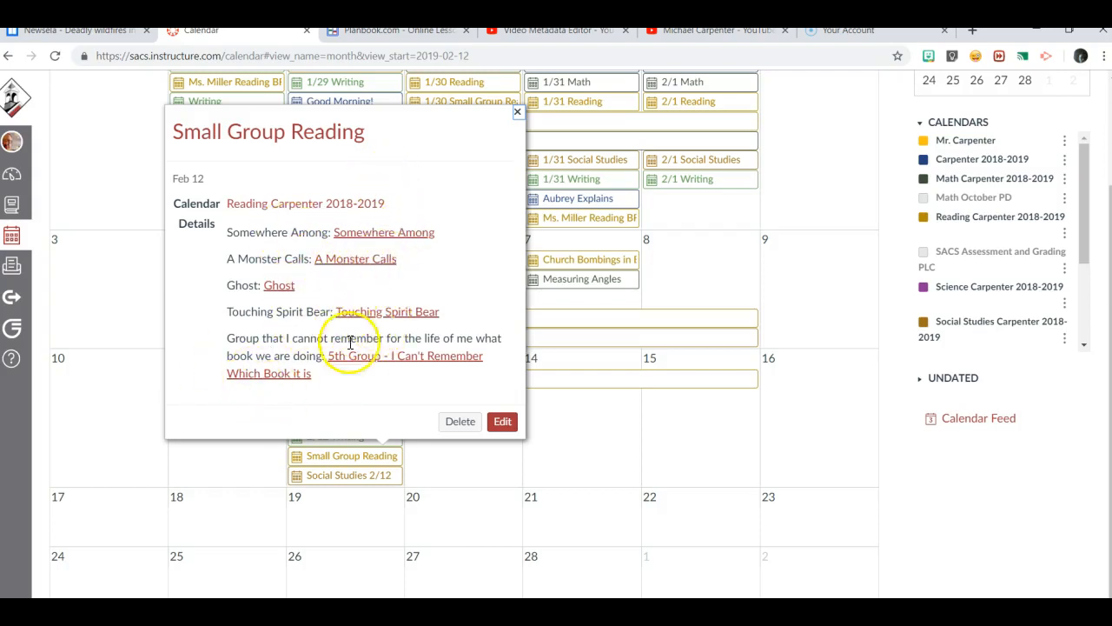
pyautogui.moveTo(340, 386)
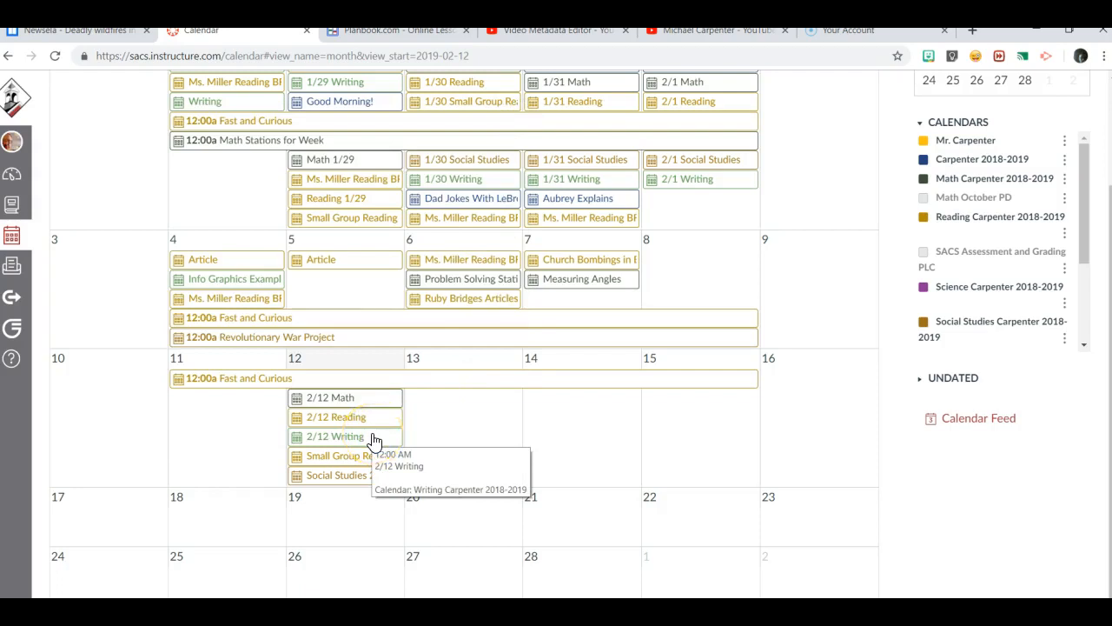
pyautogui.click(335, 434)
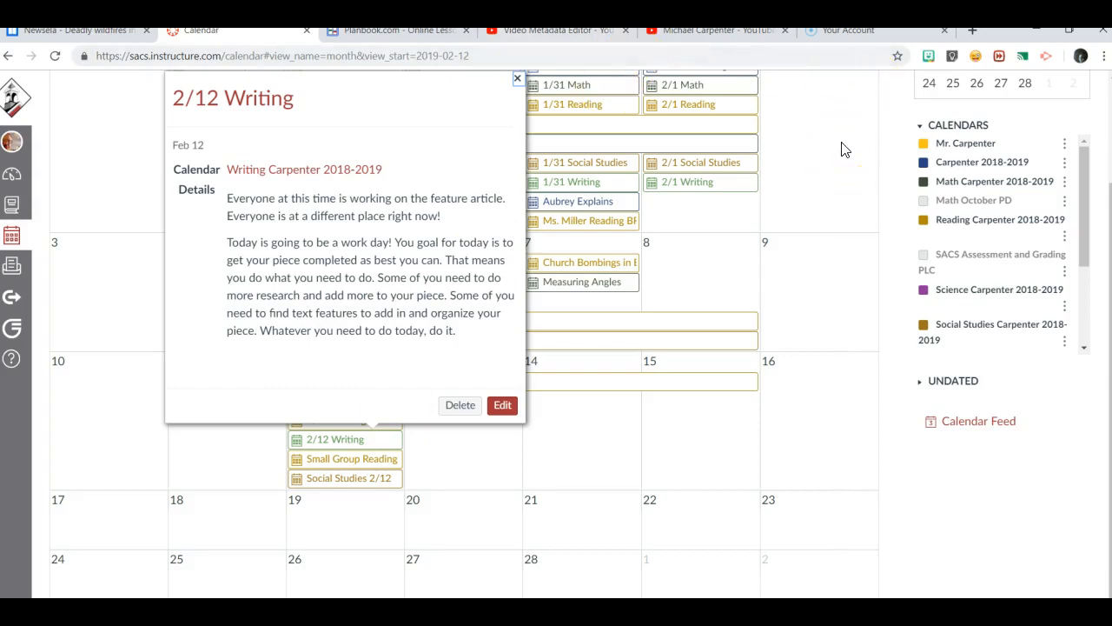
pyautogui.moveTo(848, 130)
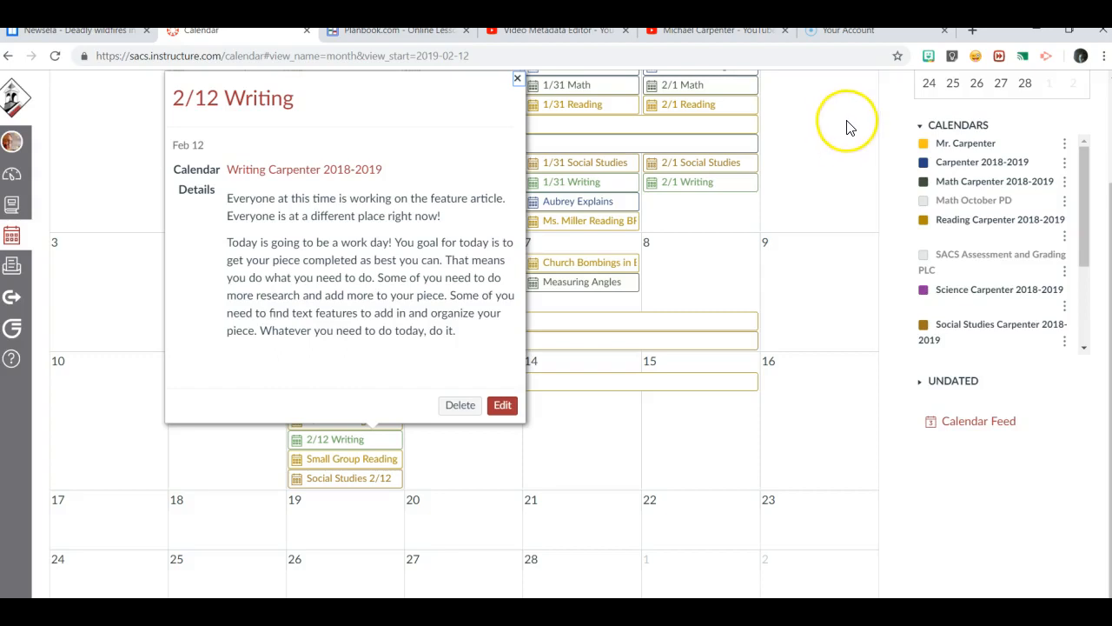
pyautogui.moveTo(832, 108)
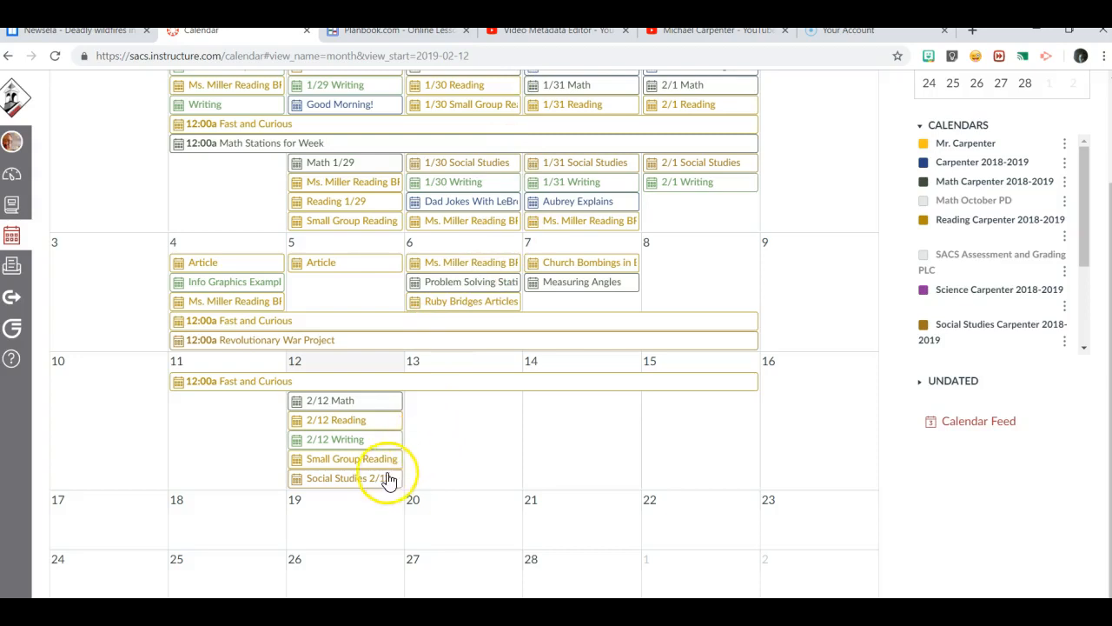
pyautogui.moveTo(356, 478)
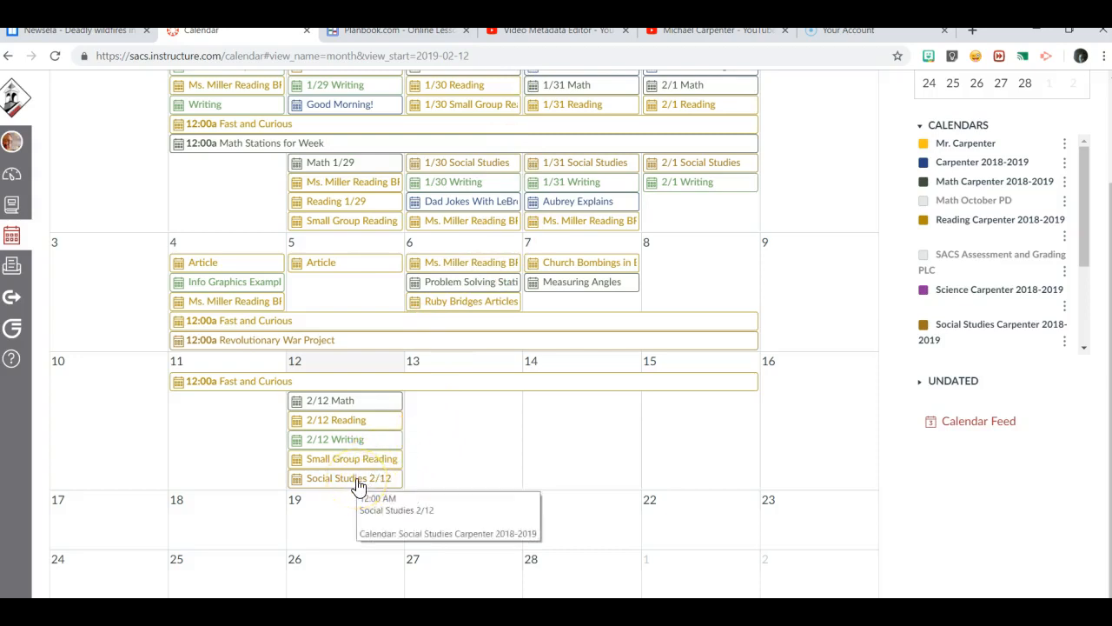